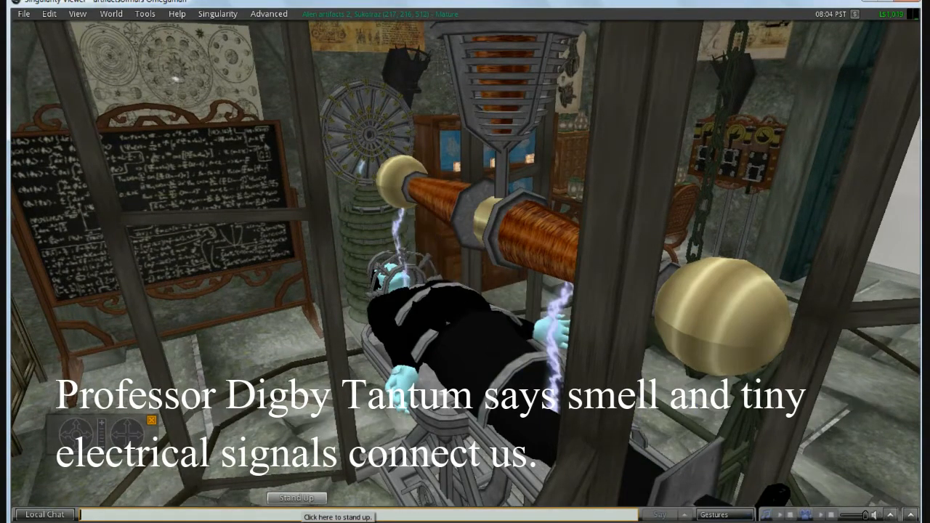
Step: Scroll the Telegraph article past the brain image to the opening 'wi-fi' paragraphs about Prof Tantum
{"action": "left_click", "coordinate": [295, 498]}
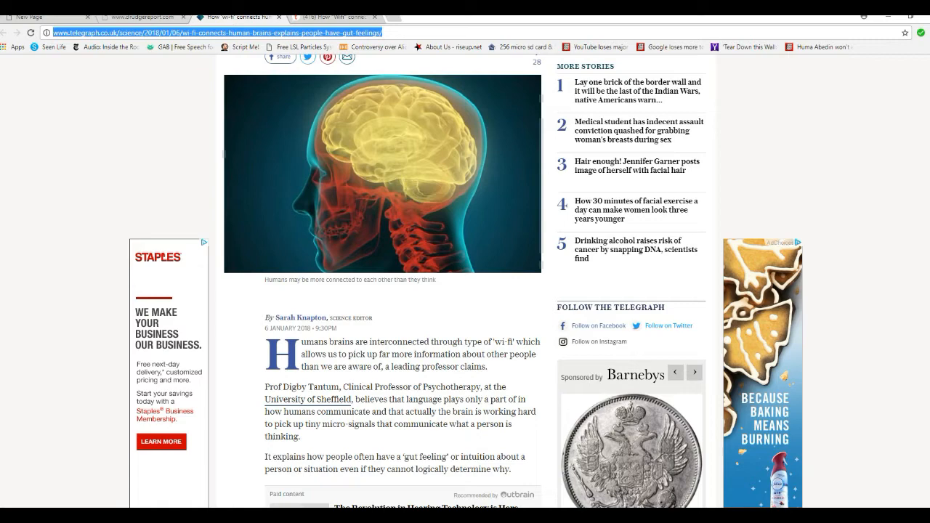
{"action": "scroll", "scroll_direction": "down", "scroll_amount": 3}
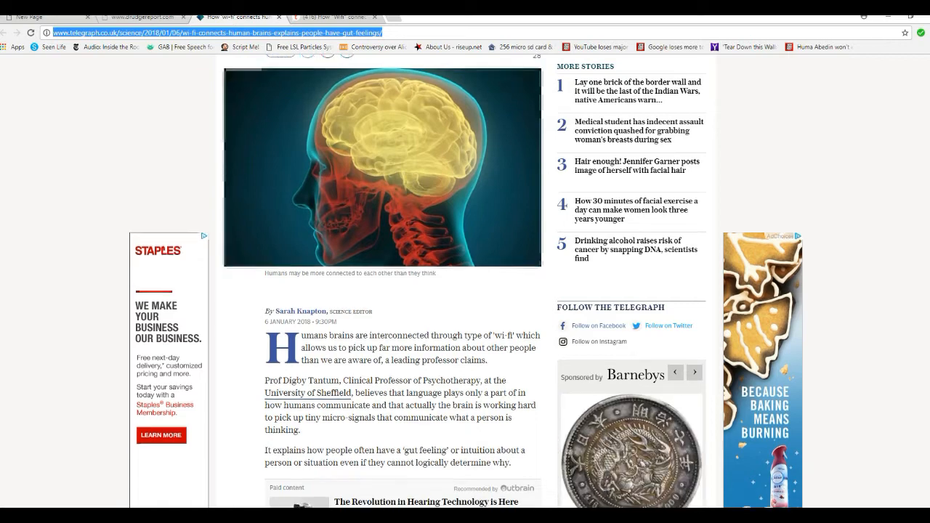
{"action": "scroll", "scroll_direction": "down", "scroll_amount": 3}
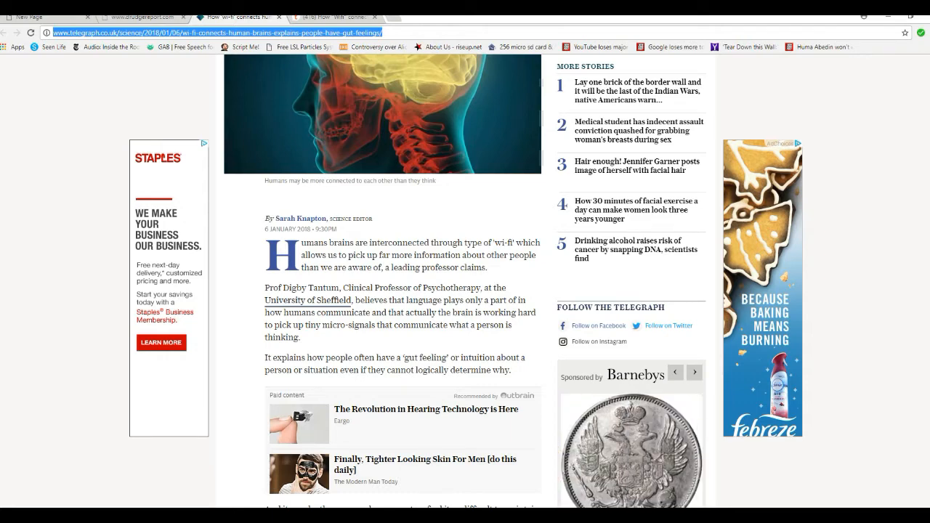
{"action": "left_click", "coordinate": [694, 372]}
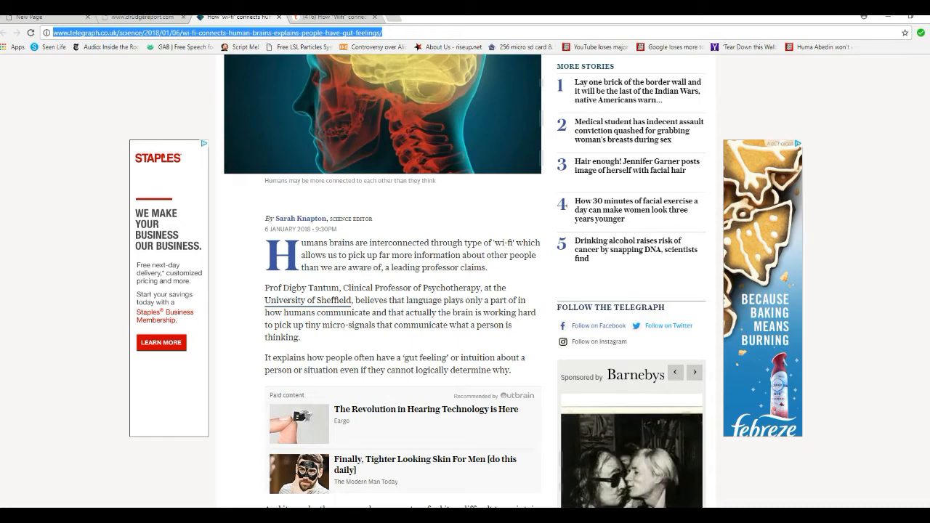
Step: Scroll past the paid-content box to Prof Digby Tantum's portrait and his 'Interbrain' quotes
{"action": "scroll", "scroll_direction": "down", "scroll_amount": 3}
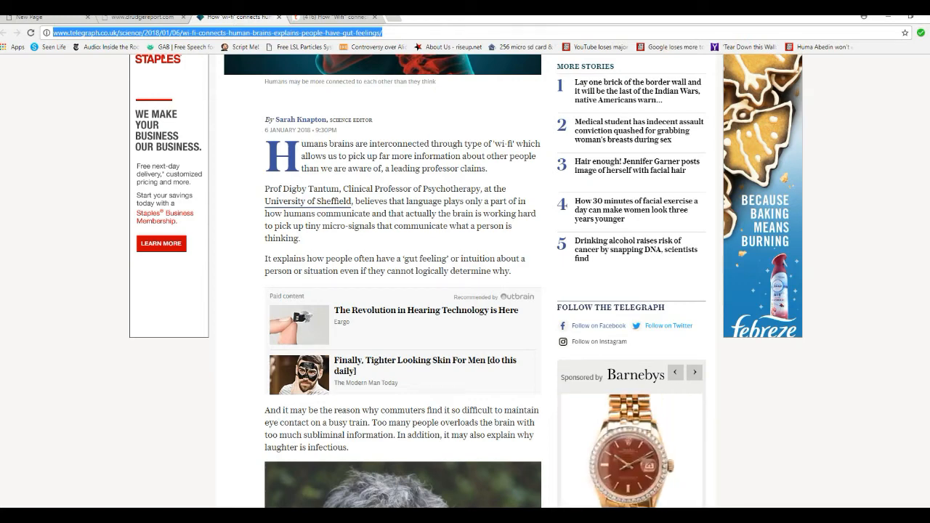
{"action": "left_click", "coordinate": [693, 371]}
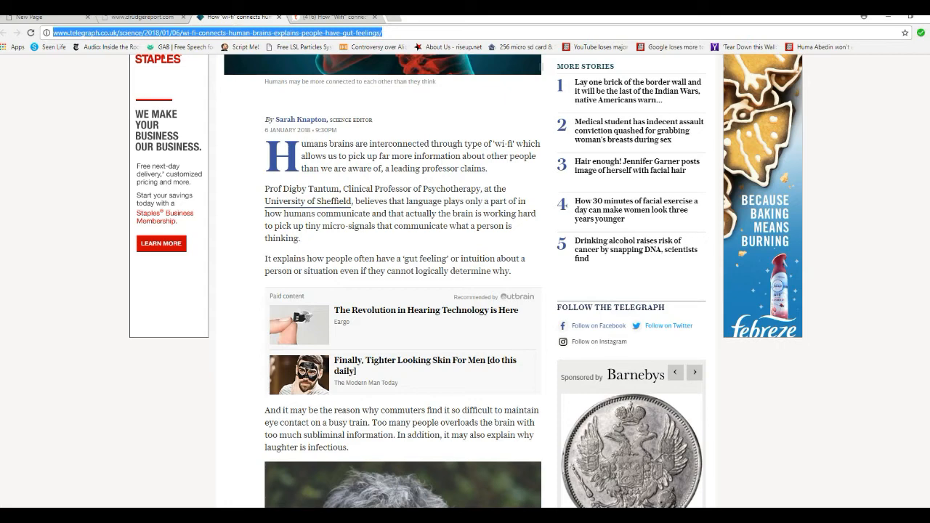
{"action": "scroll", "scroll_direction": "down", "scroll_amount": 3}
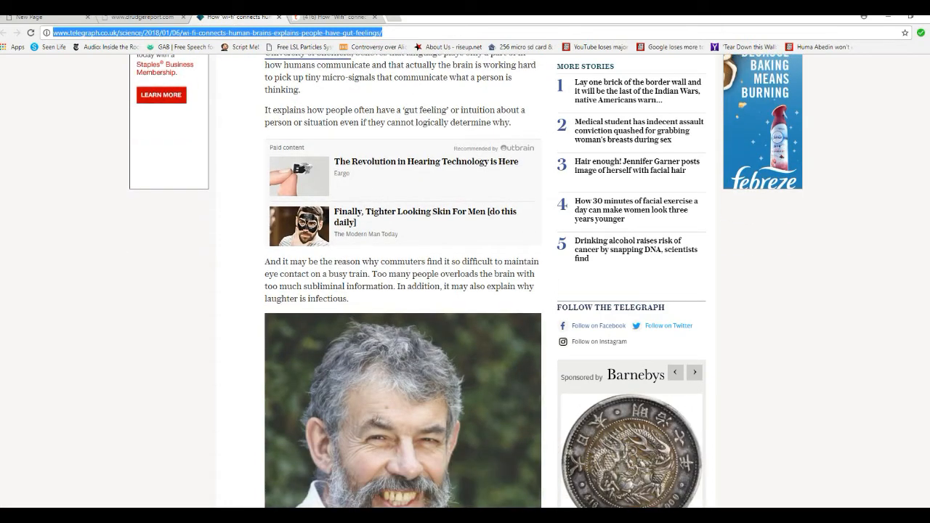
{"action": "left_click", "coordinate": [694, 372]}
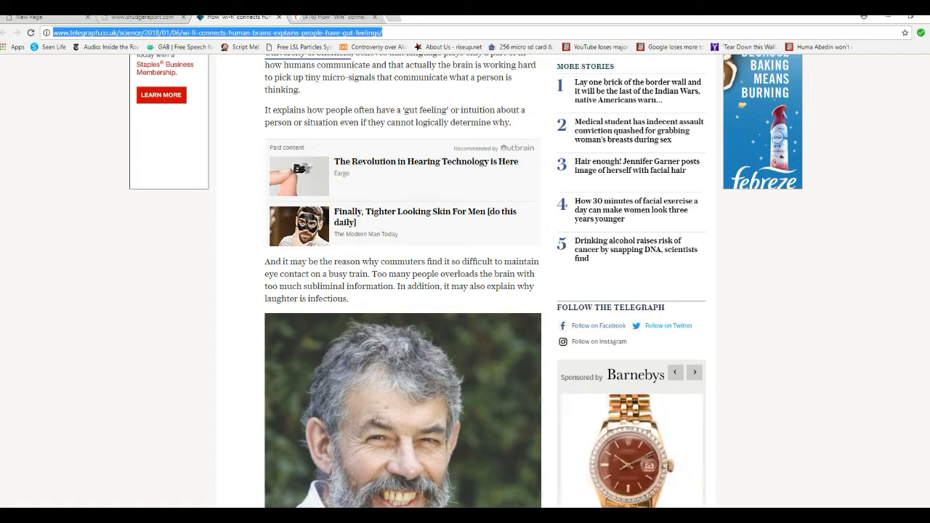
{"action": "left_click", "coordinate": [694, 372]}
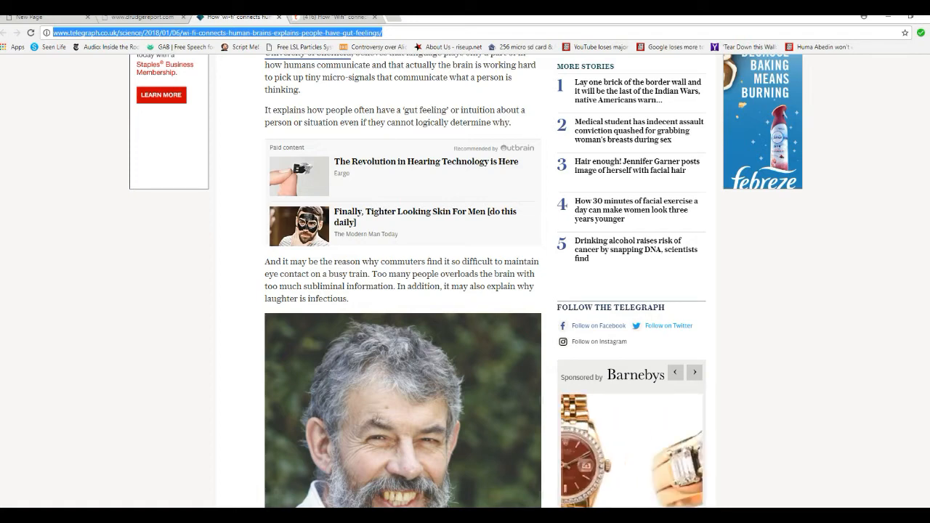
{"action": "left_click", "coordinate": [694, 372]}
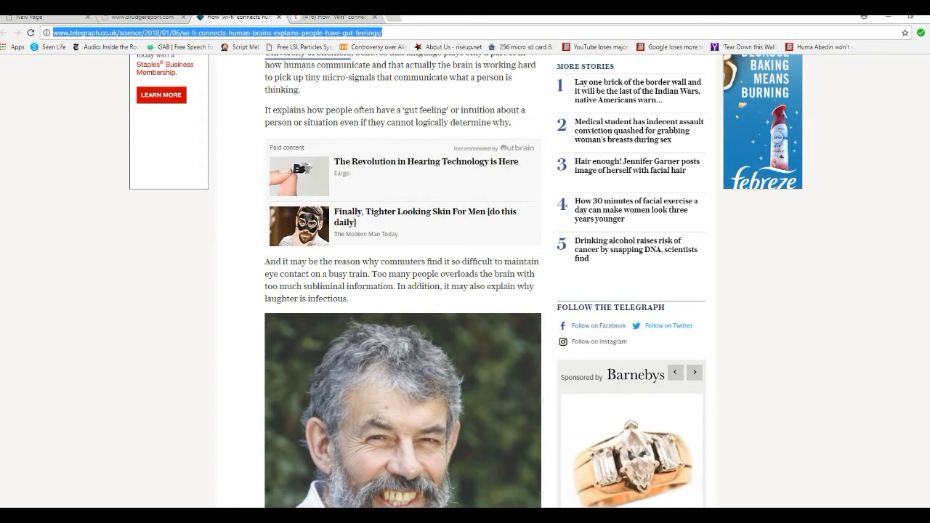
{"action": "scroll", "scroll_direction": "down", "scroll_amount": 3}
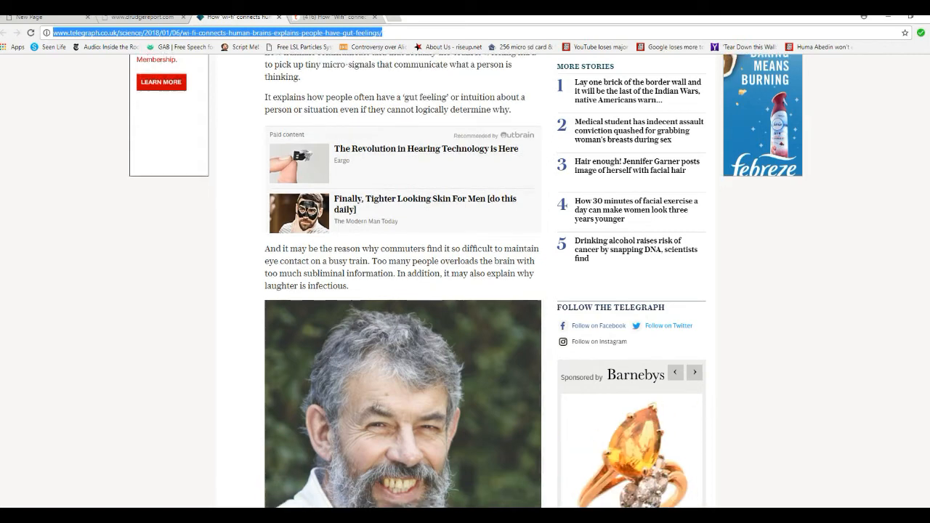
{"action": "scroll", "scroll_direction": "down", "scroll_amount": 3}
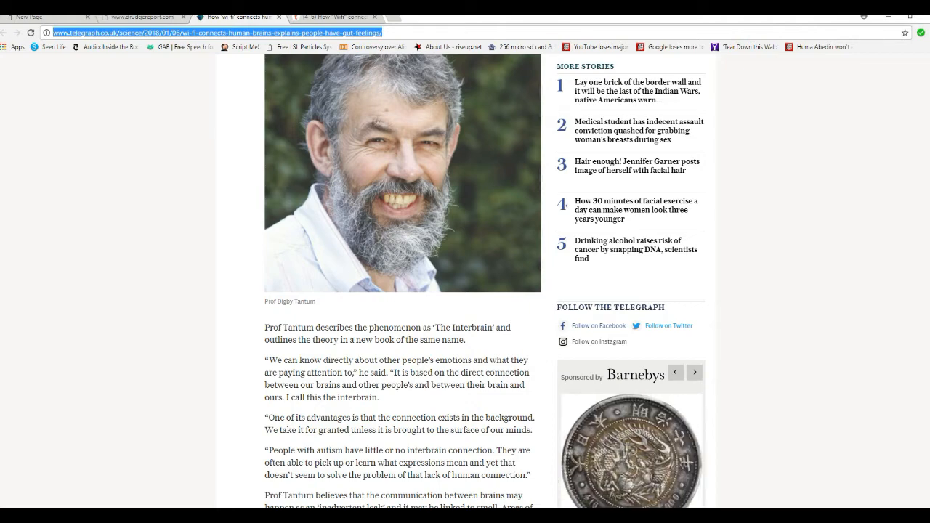
Step: Read through the Interbrain passage on smell and chemical signals, stopping above the lightbulb image
{"action": "scroll", "scroll_direction": "down", "scroll_amount": 3}
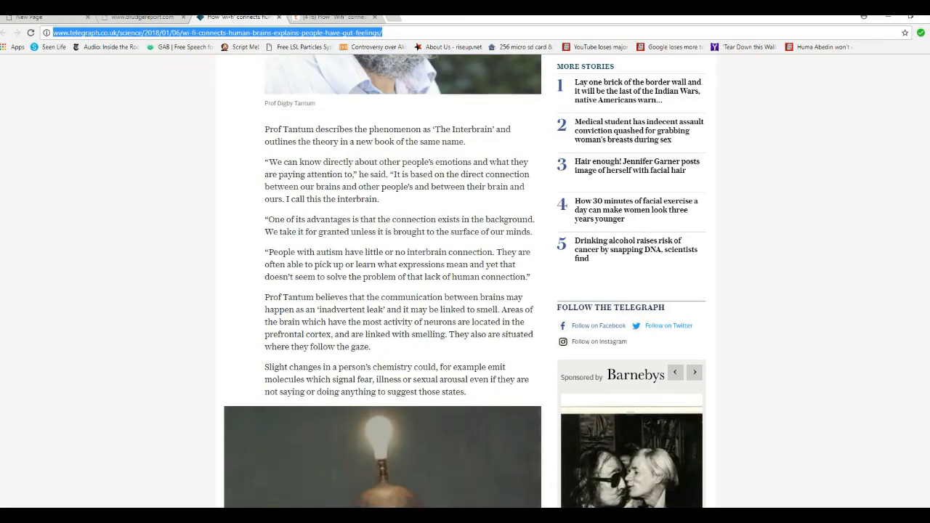
{"action": "left_click", "coordinate": [693, 372]}
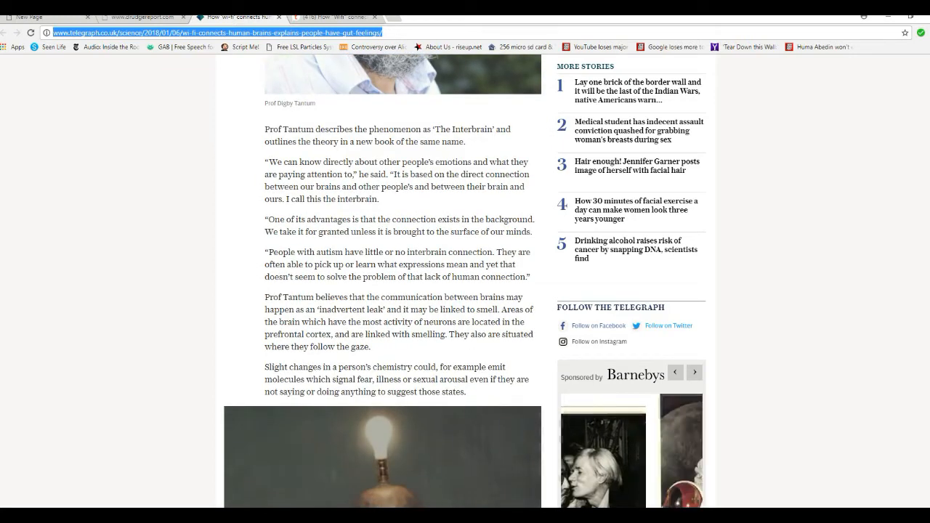
{"action": "left_click", "coordinate": [693, 373]}
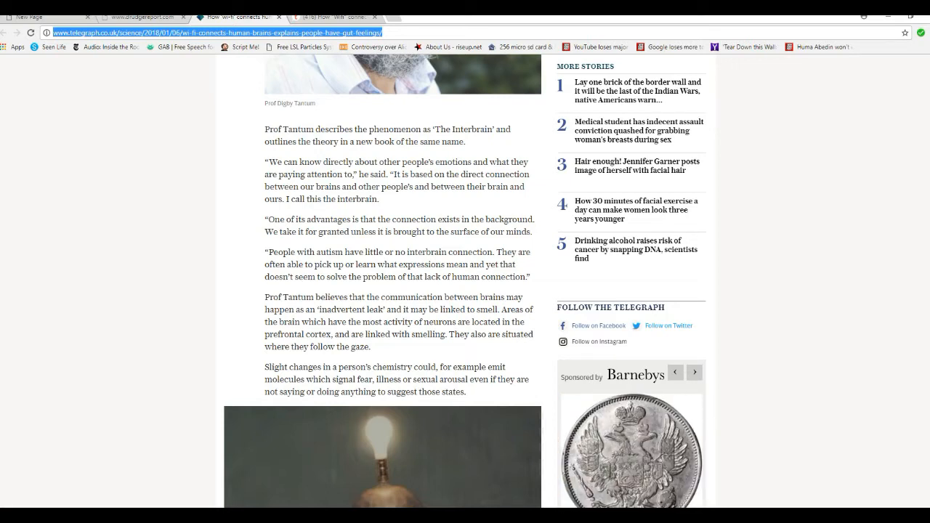
{"action": "left_click", "coordinate": [694, 372]}
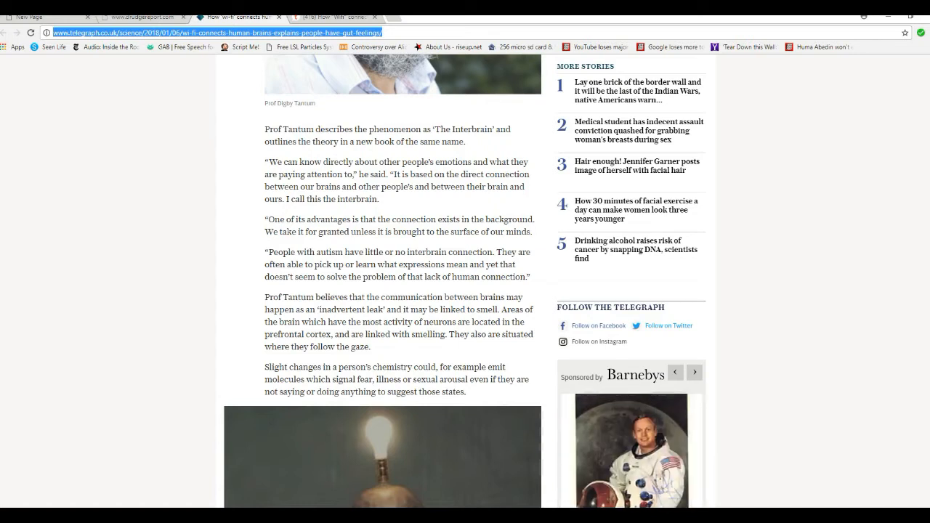
{"action": "left_click", "coordinate": [694, 372]}
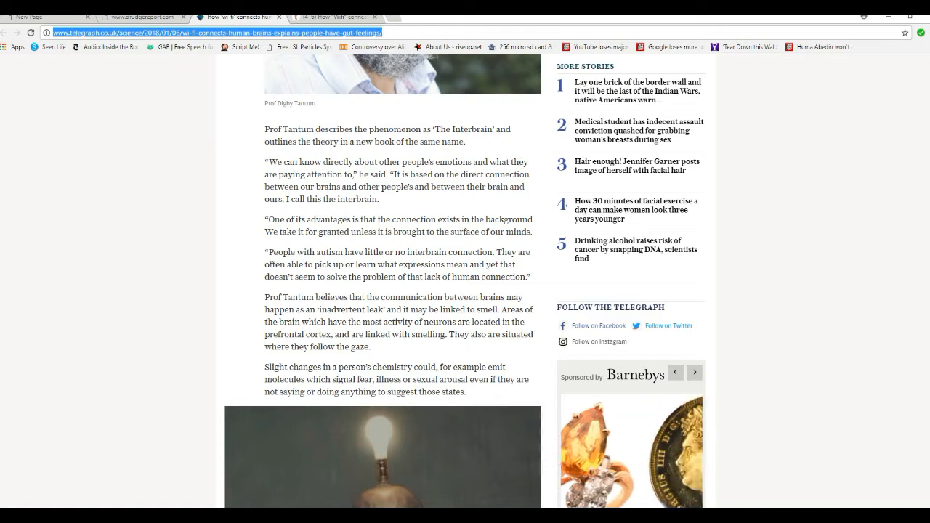
{"action": "left_click", "coordinate": [693, 373]}
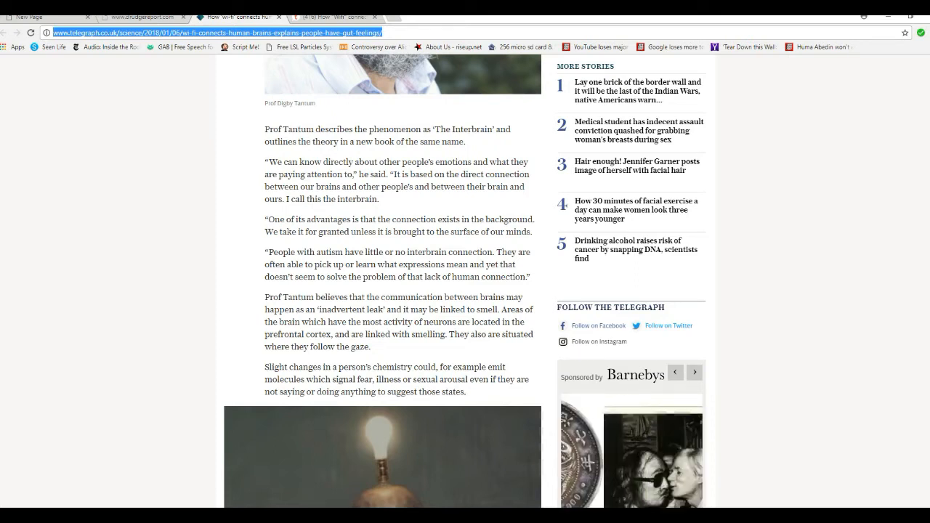
{"action": "left_click", "coordinate": [694, 371]}
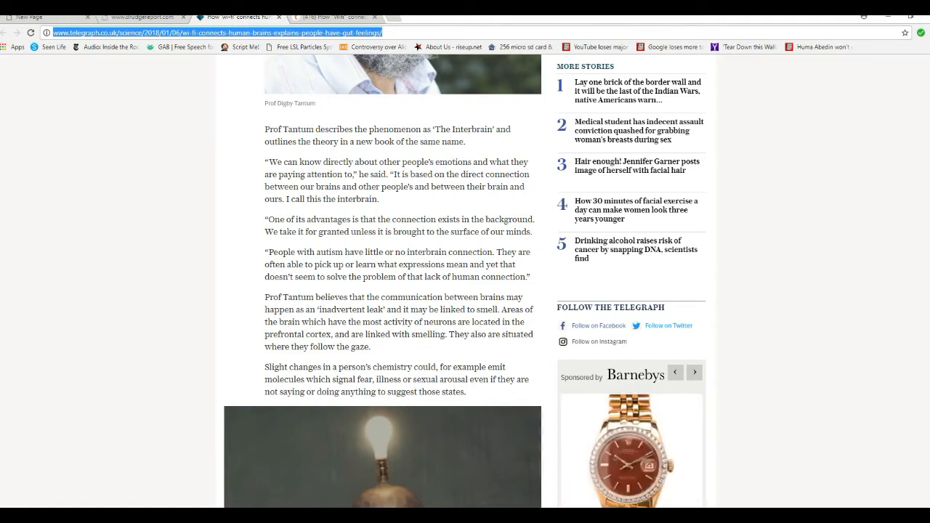
{"action": "left_click", "coordinate": [693, 373]}
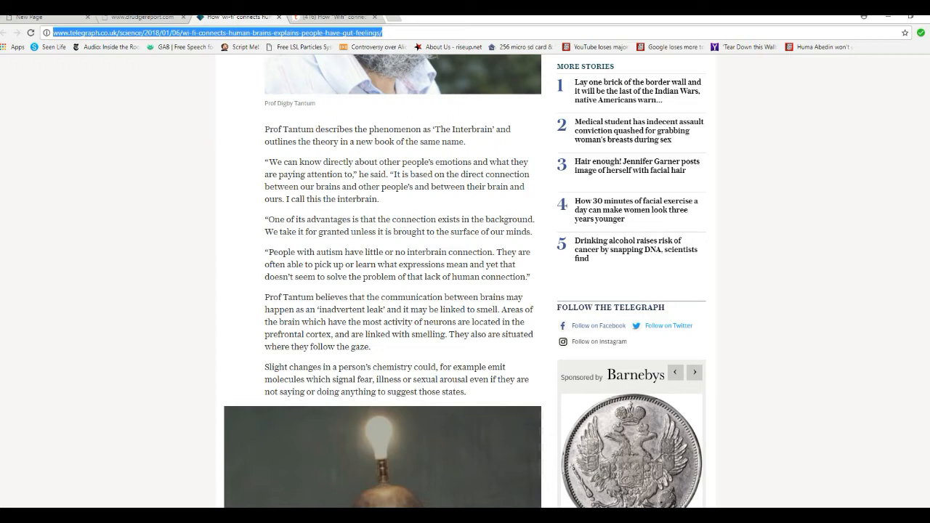
{"action": "left_click", "coordinate": [694, 373]}
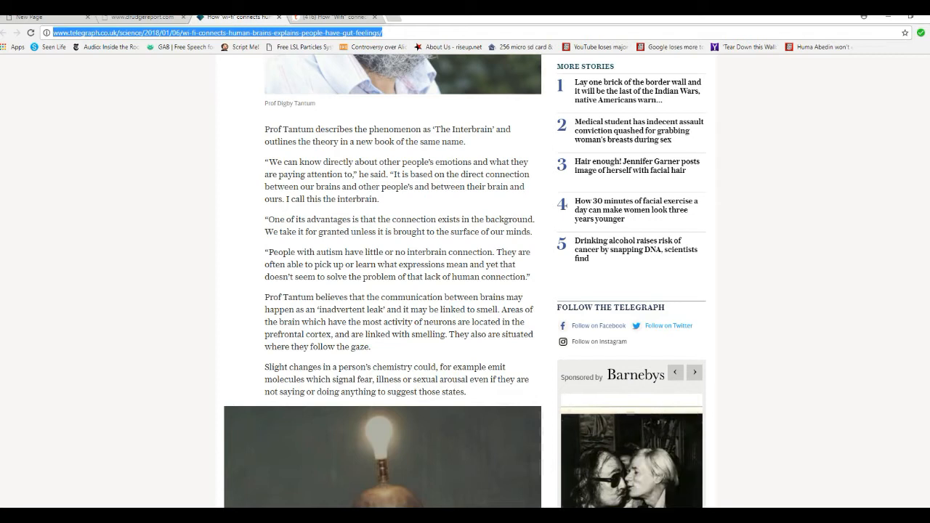
{"action": "left_click", "coordinate": [694, 372]}
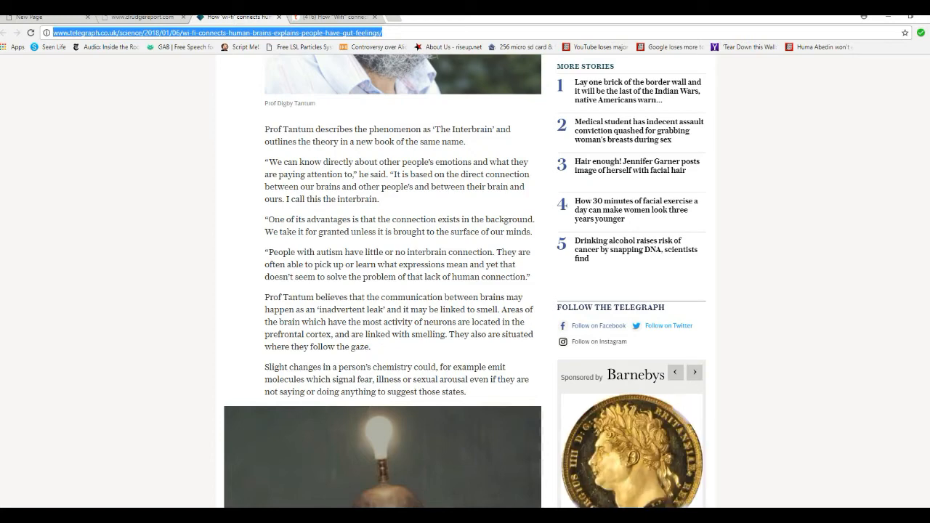
Step: Scroll past the 'Brain gain' promo to the orbitofrontal cortex, atrocities and internet paragraphs
{"action": "scroll", "scroll_direction": "down", "scroll_amount": 3}
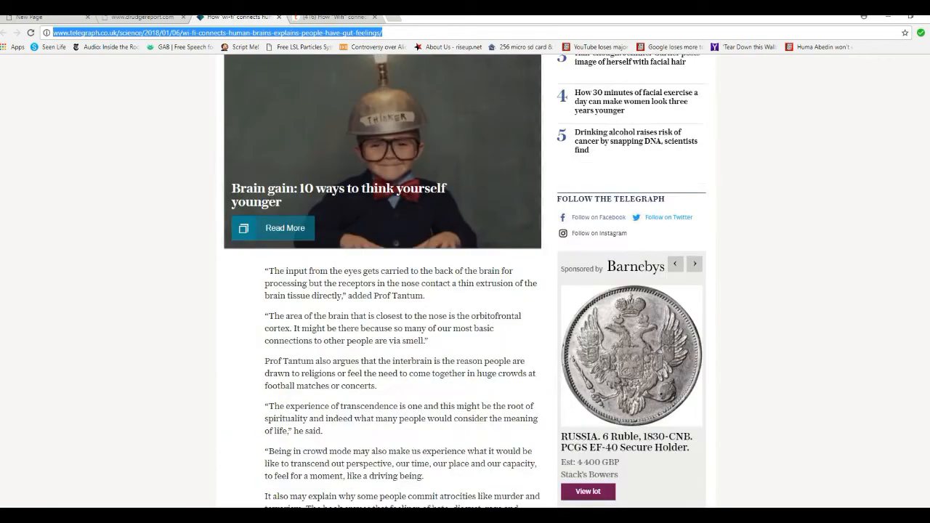
{"action": "scroll", "scroll_direction": "down", "scroll_amount": 3}
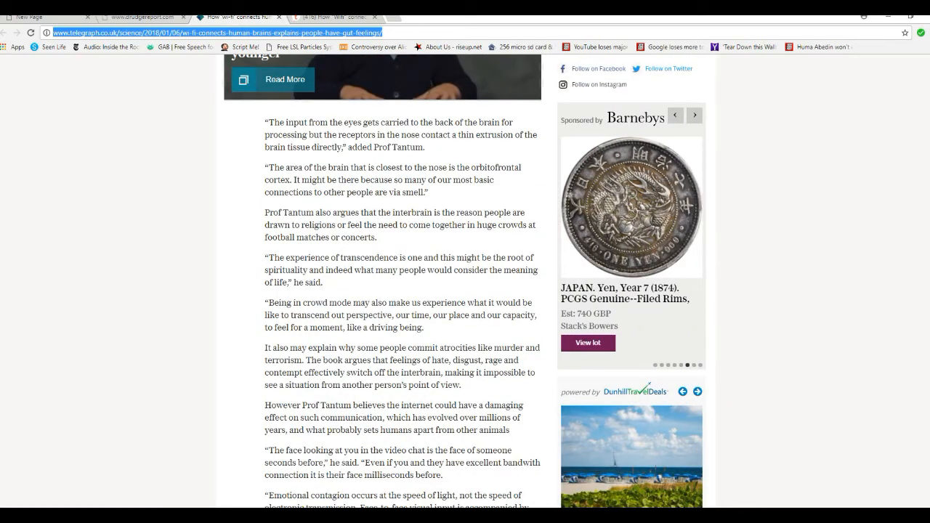
{"action": "left_click", "coordinate": [694, 115]}
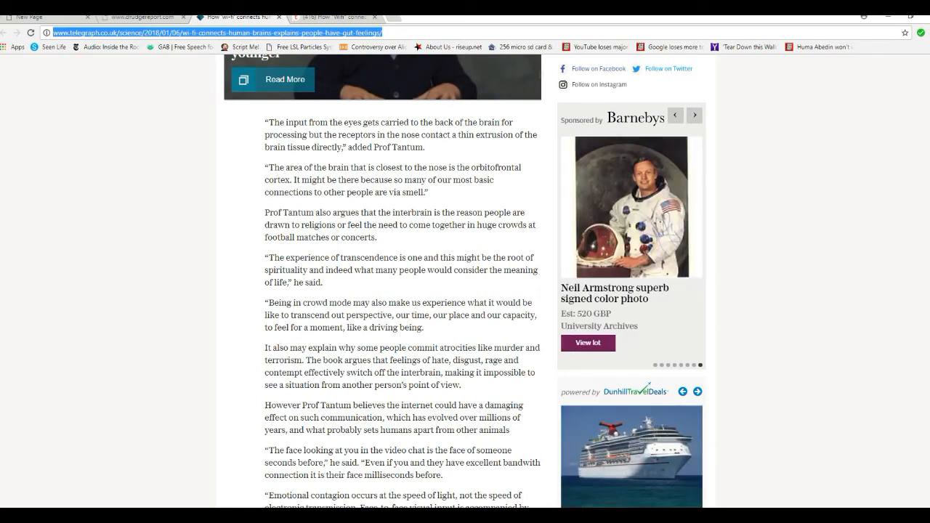
{"action": "left_click", "coordinate": [693, 115]}
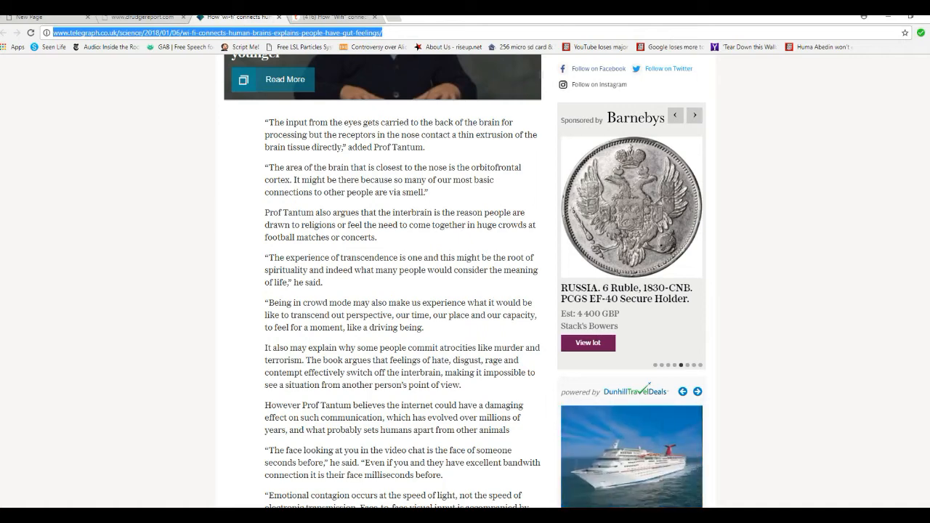
{"action": "left_click", "coordinate": [694, 115]}
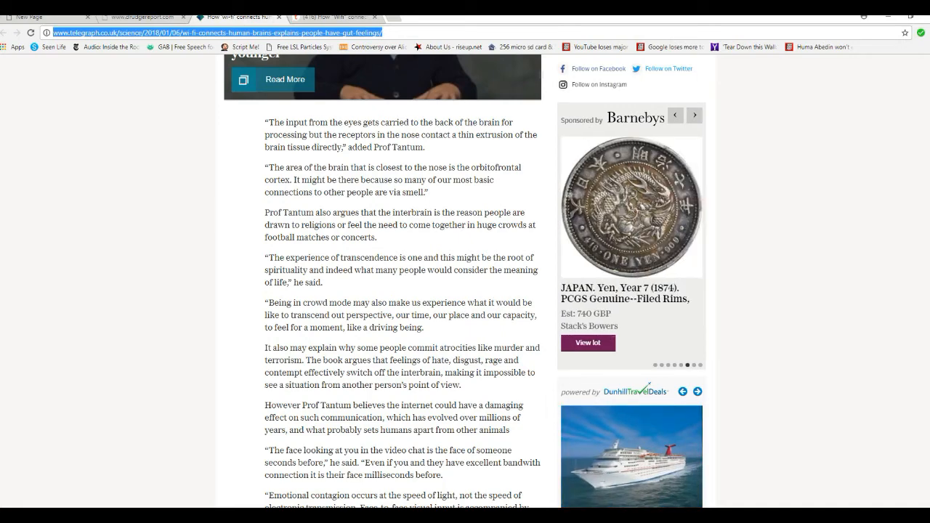
{"action": "left_click", "coordinate": [694, 115]}
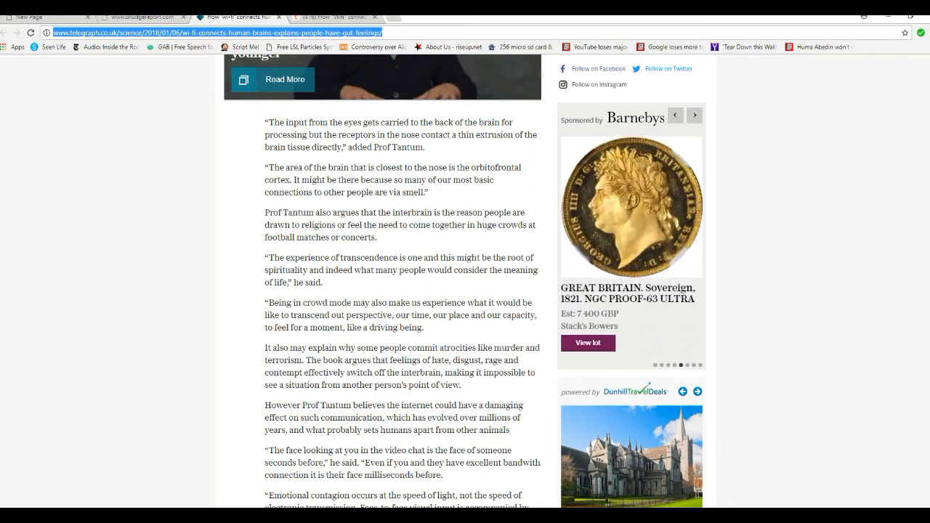
Step: Scroll to the closing interbrain quote and related topics, then back up to the opening
{"action": "scroll", "scroll_direction": "down", "scroll_amount": 3}
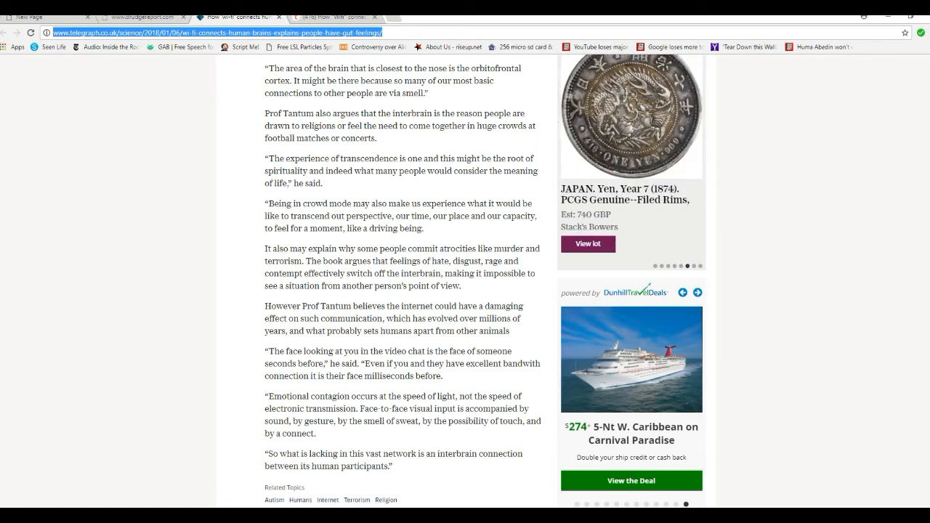
{"action": "left_click", "coordinate": [698, 293]}
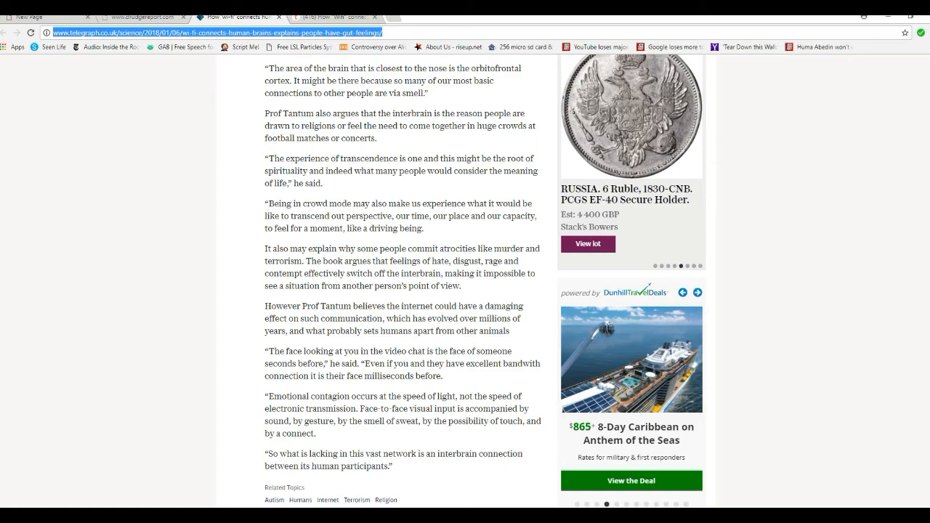
{"action": "scroll", "scroll_direction": "up", "scroll_amount": 3}
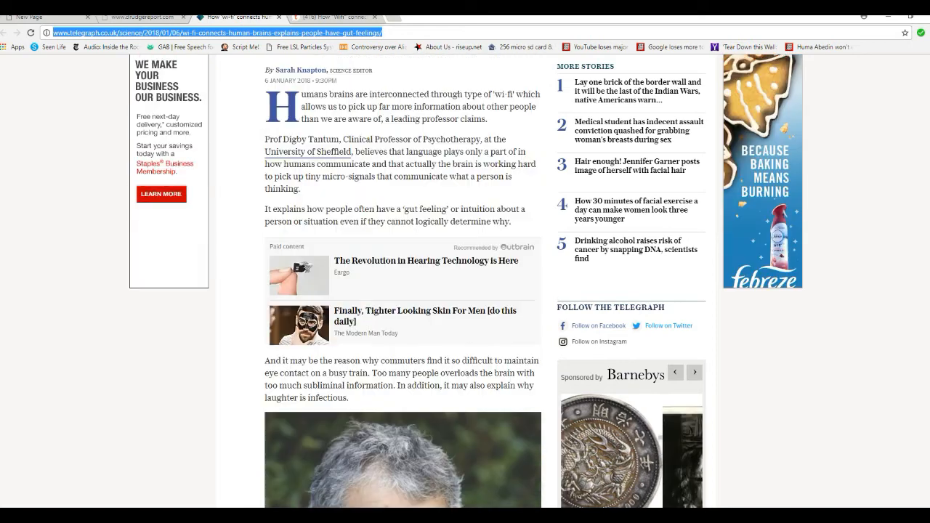
Step: Scroll down past the commuters paragraph until Prof Digby Tantum's portrait appears
{"action": "left_click", "coordinate": [694, 372]}
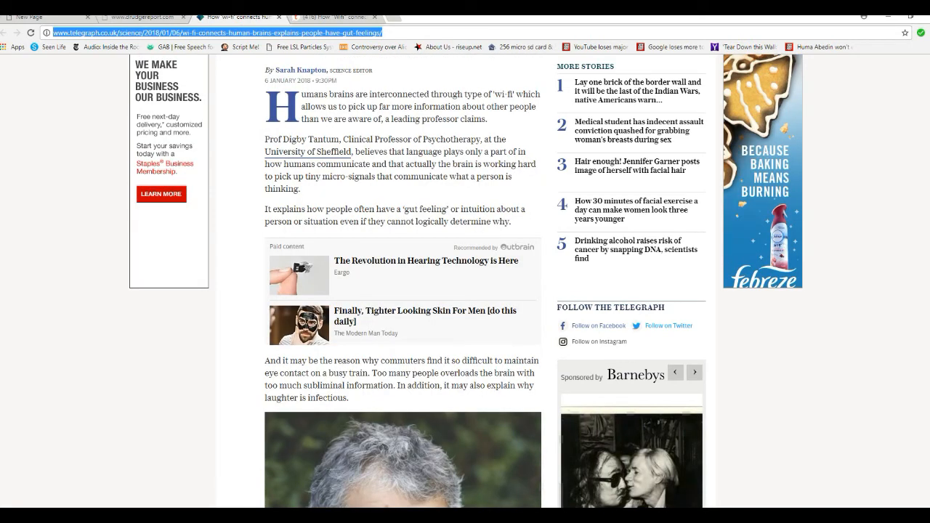
{"action": "left_click", "coordinate": [694, 372]}
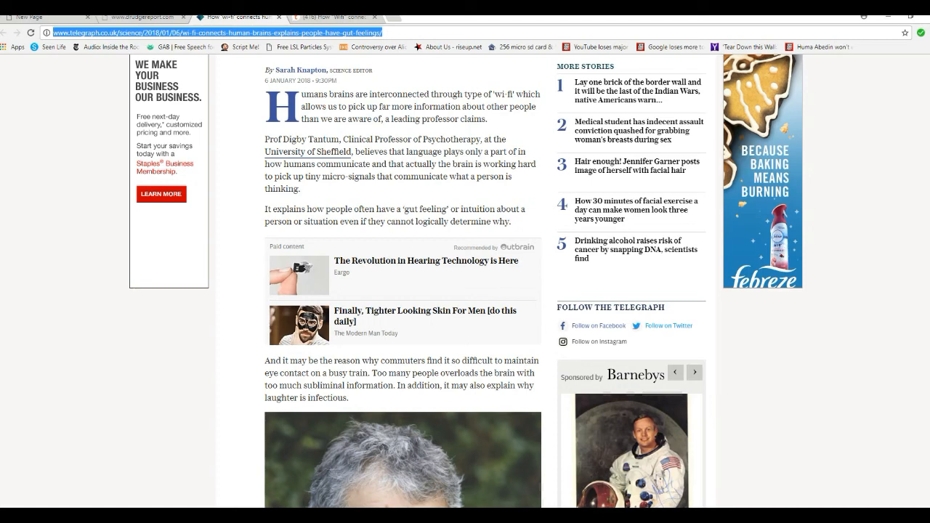
{"action": "left_click", "coordinate": [694, 373]}
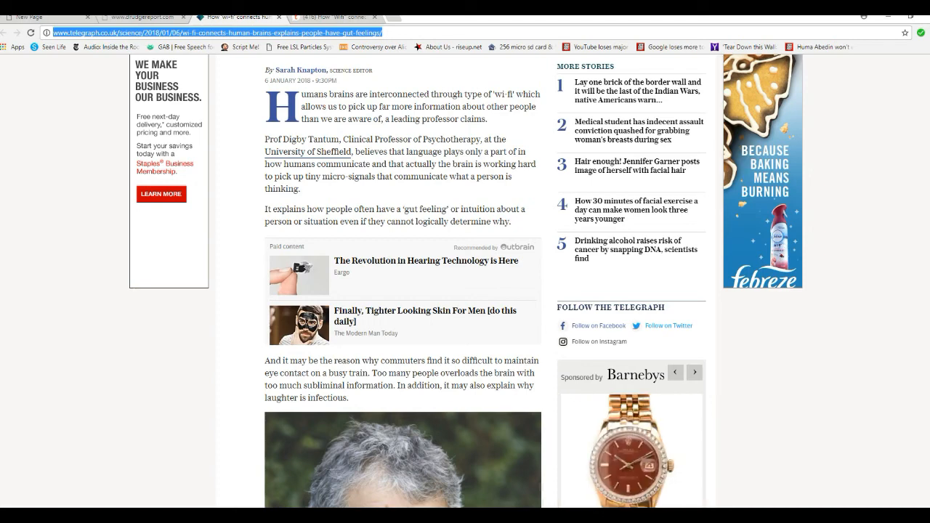
{"action": "scroll", "scroll_direction": "down", "scroll_amount": 3}
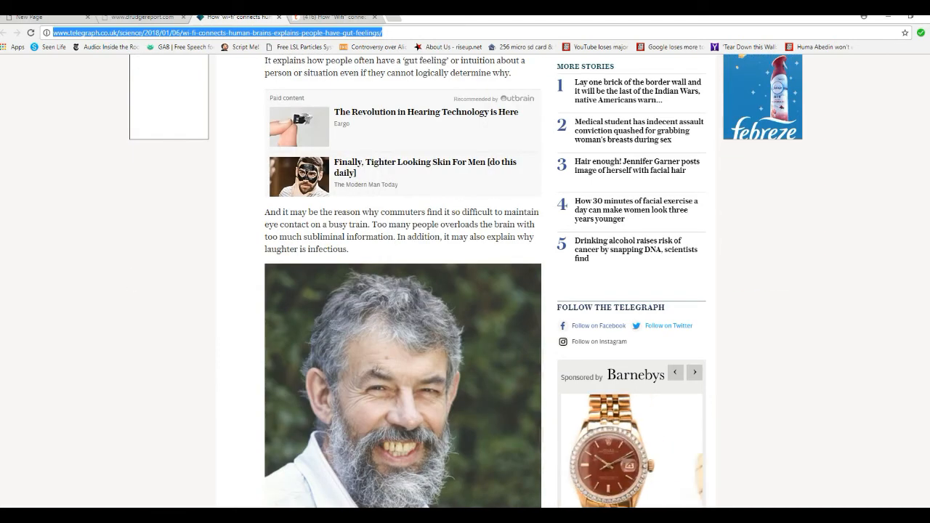
{"action": "scroll", "scroll_direction": "down", "scroll_amount": 3}
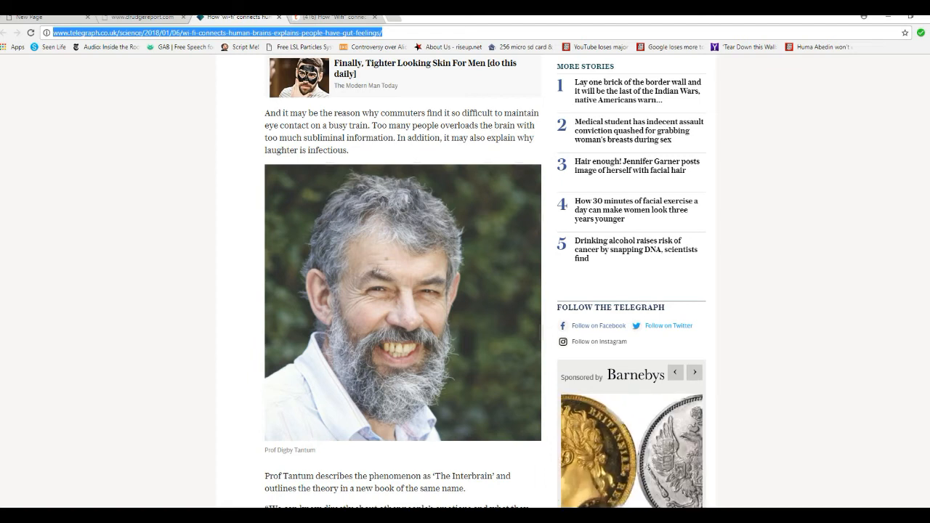
Step: Scroll back up to the commuter and 'gut feeling' paragraphs just above Tantum's portrait
{"action": "scroll", "scroll_direction": "down", "scroll_amount": 3}
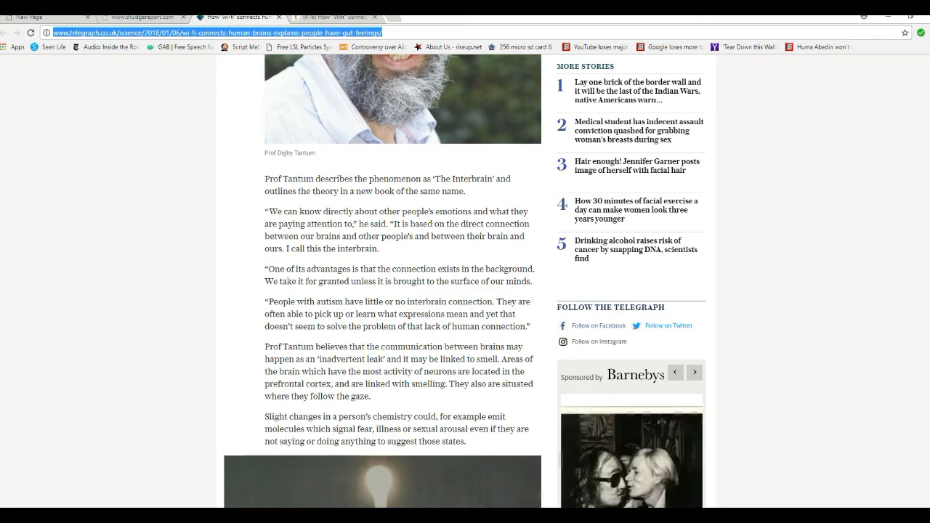
{"action": "scroll", "scroll_direction": "down", "scroll_amount": 3}
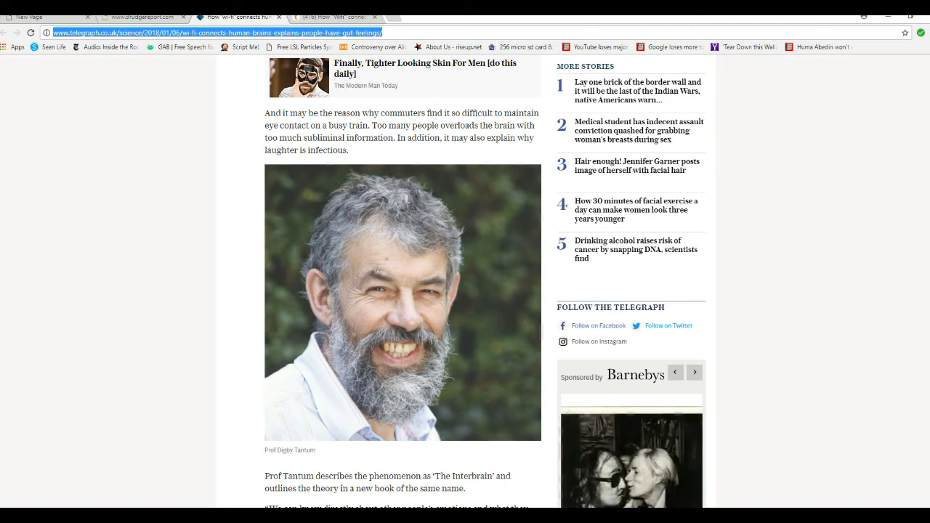
{"action": "scroll", "scroll_direction": "down", "scroll_amount": 3}
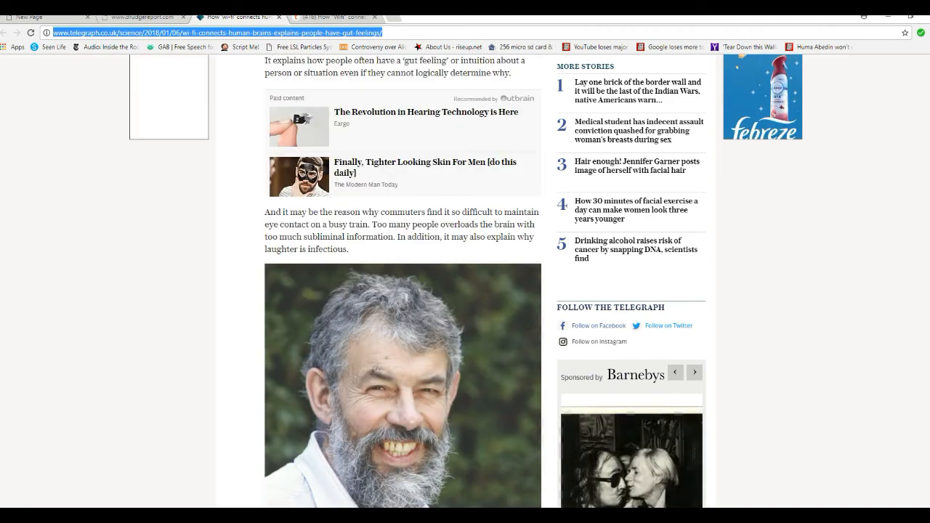
{"action": "left_click", "coordinate": [694, 371]}
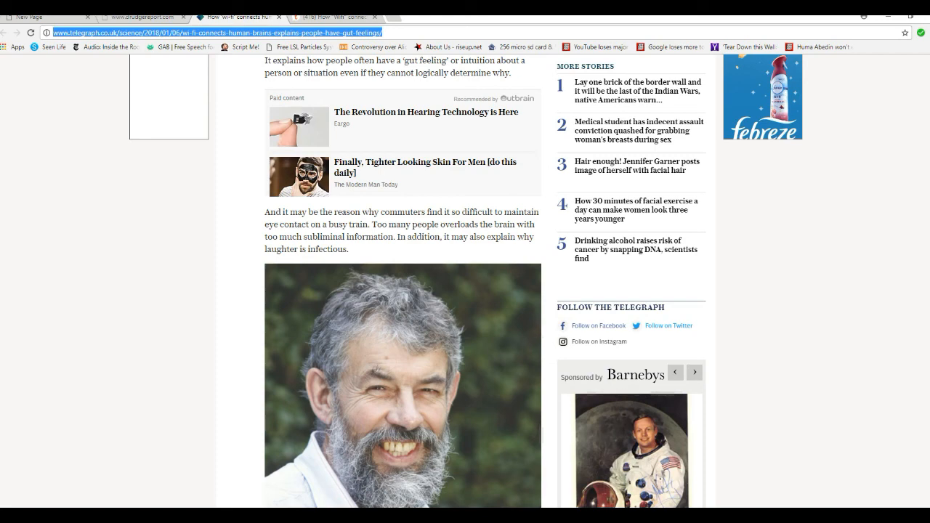
{"action": "left_click", "coordinate": [694, 372]}
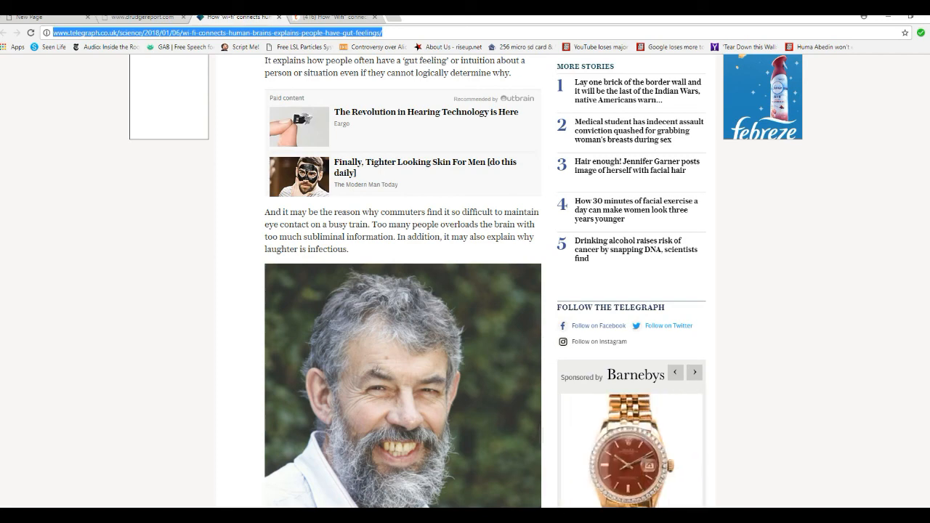